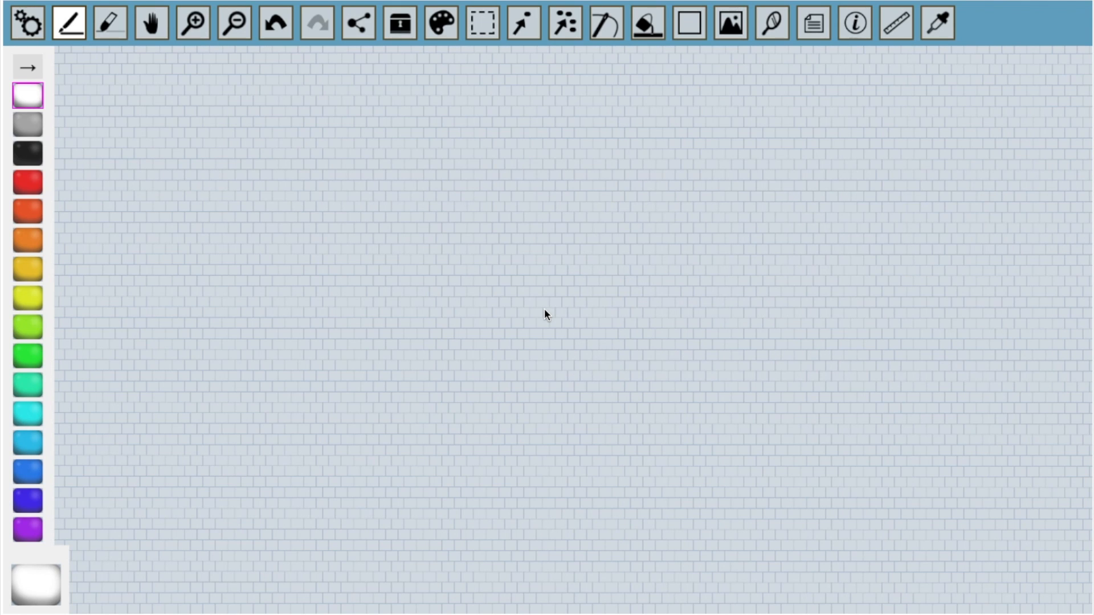
{"action": "mouse_move", "coordinate": [729, 24]}
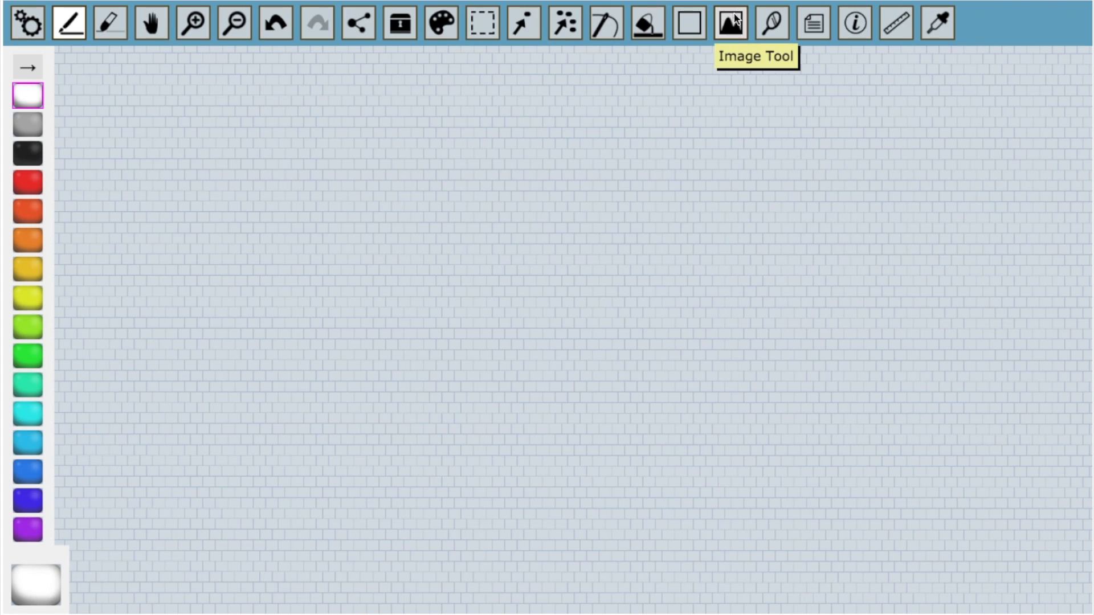
Import clown-fish.jpg as a reference photo over the bead grid
{"action": "left_click", "coordinate": [731, 25]}
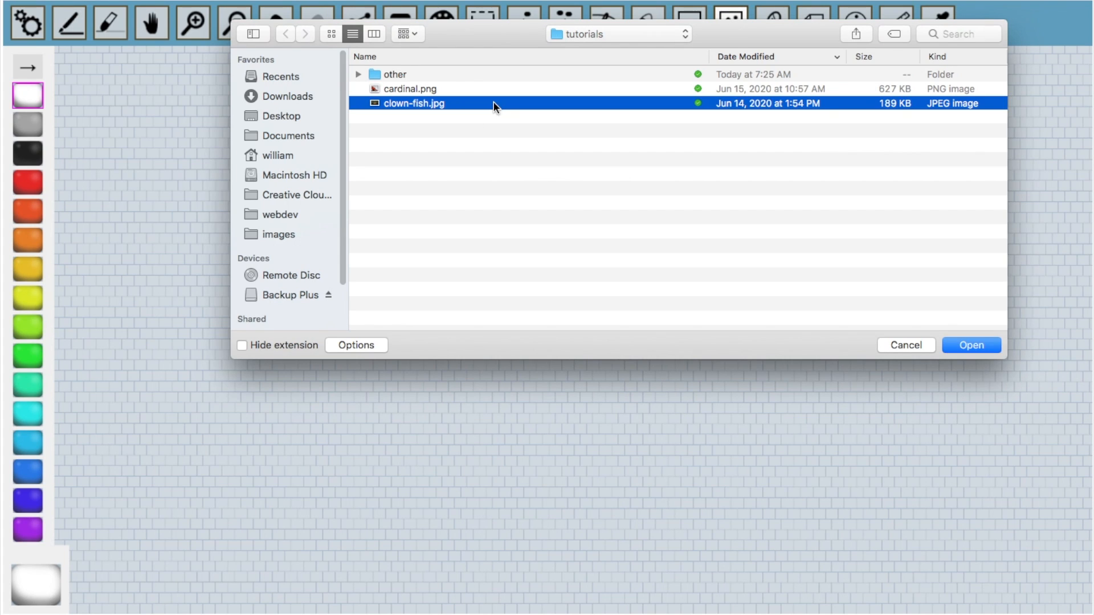
{"action": "left_click", "coordinate": [970, 344]}
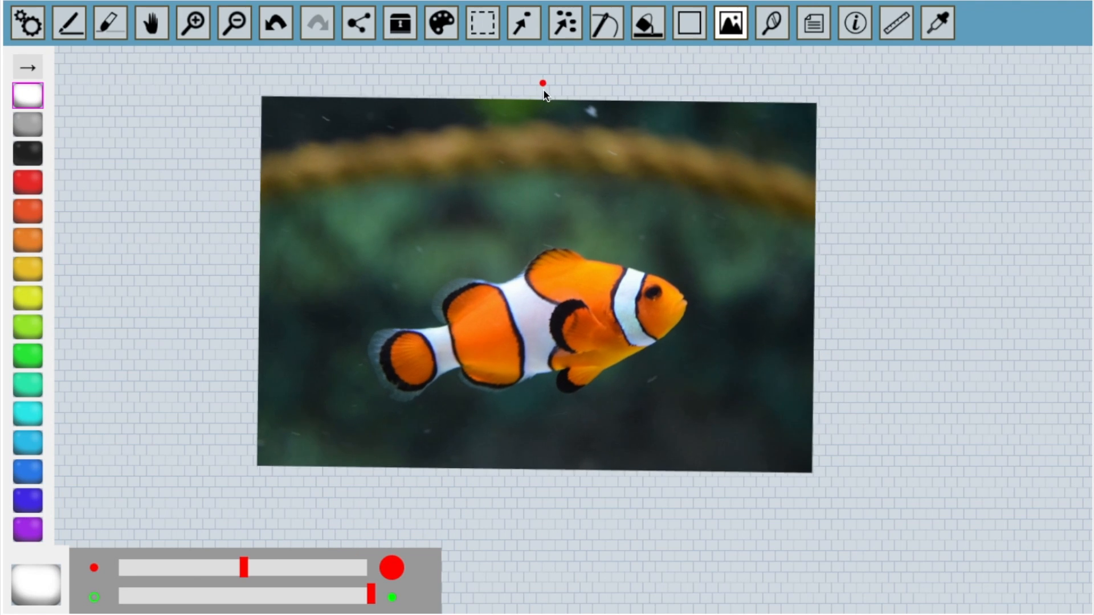
Lower the clownfish photo's opacity and enlarge it to cover most of the grid
{"action": "left_click", "coordinate": [523, 23]}
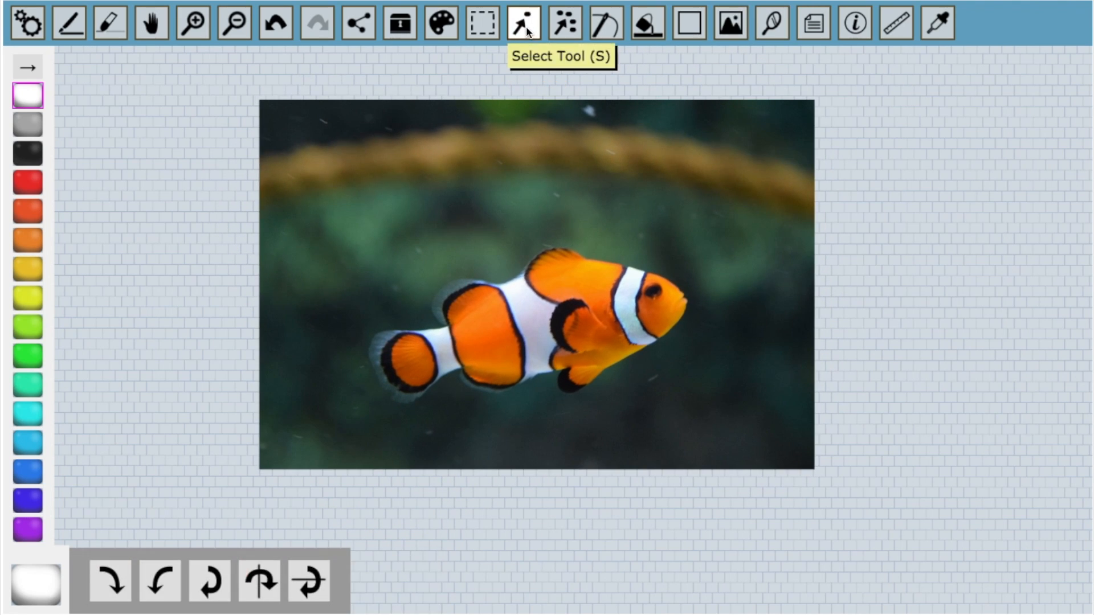
{"action": "mouse_move", "coordinate": [584, 208]}
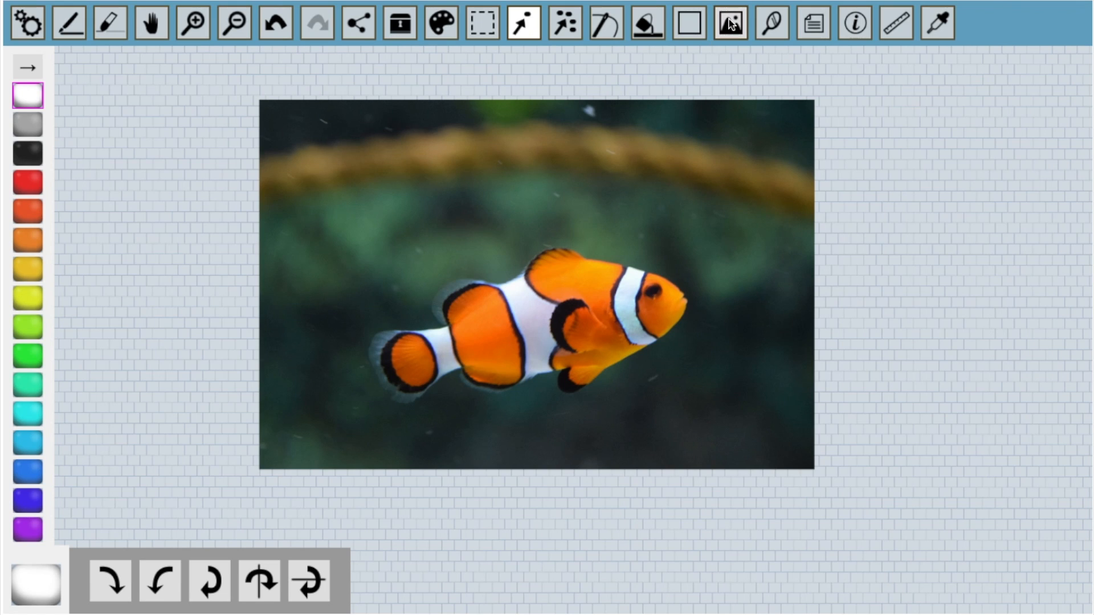
{"action": "left_click", "coordinate": [730, 22]}
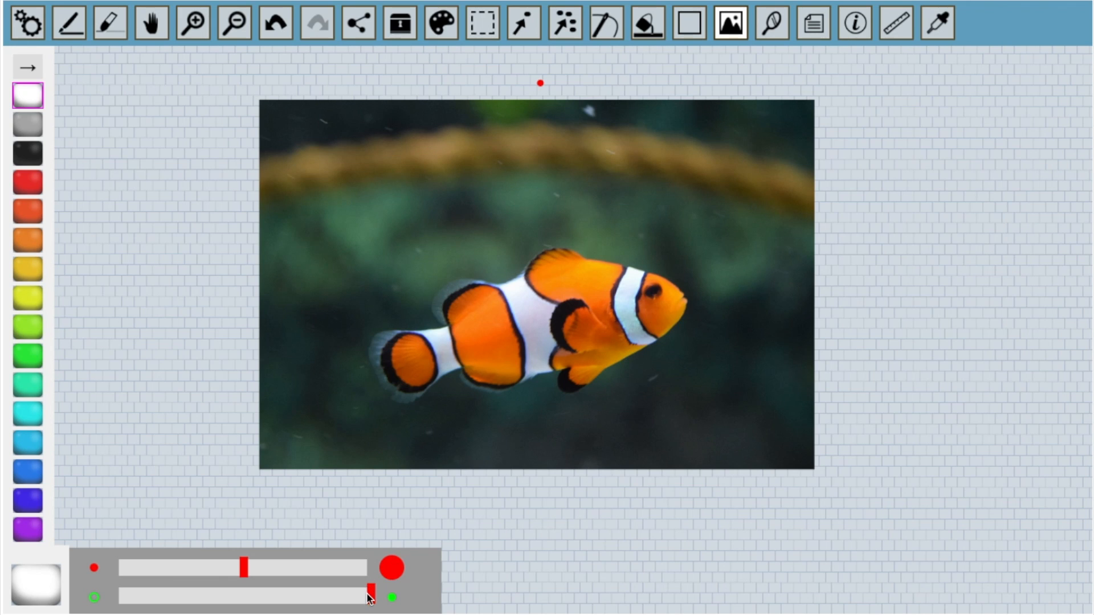
{"action": "left_click_drag", "start_coordinate": [368, 597], "coordinate": [220, 596]}
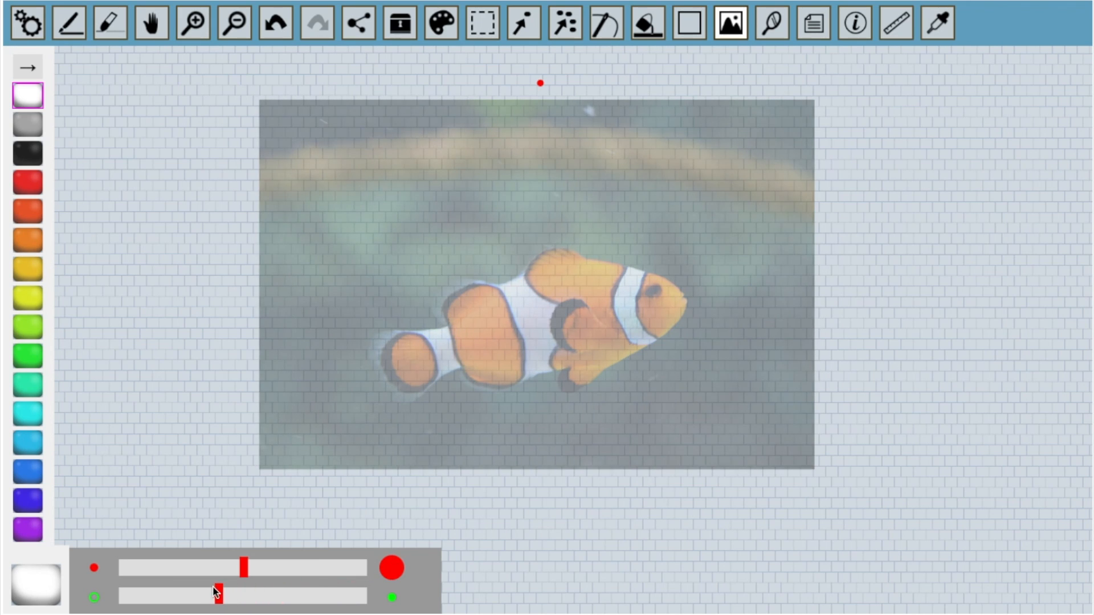
{"action": "left_click_drag", "start_coordinate": [220, 595], "coordinate": [202, 594]}
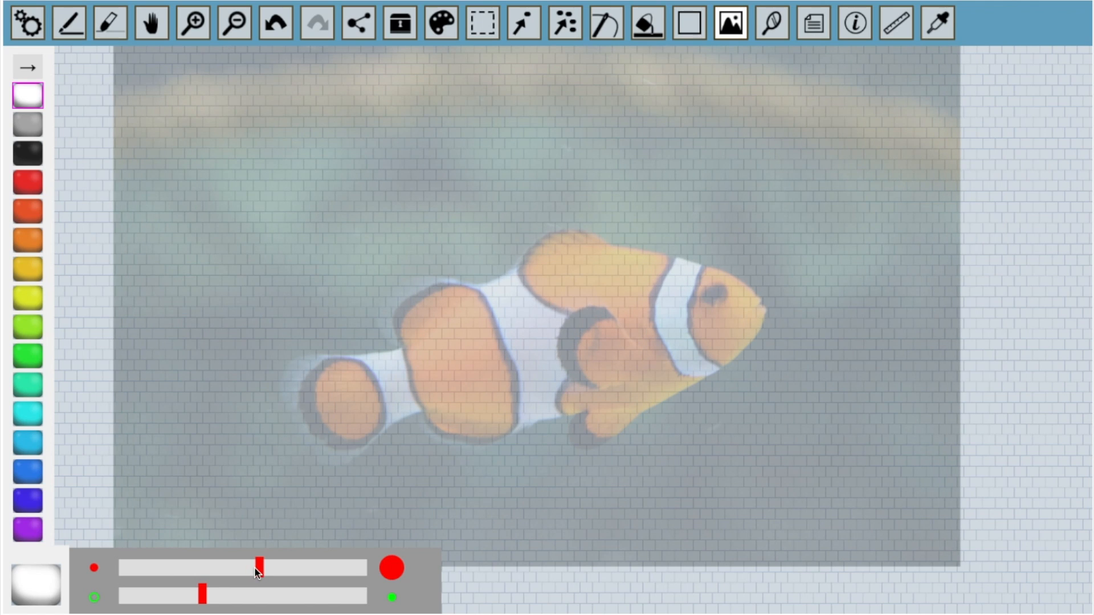
Draw black outline beads around the tail fin, middle orange patch and remaining stripes
{"action": "left_click", "coordinate": [28, 154]}
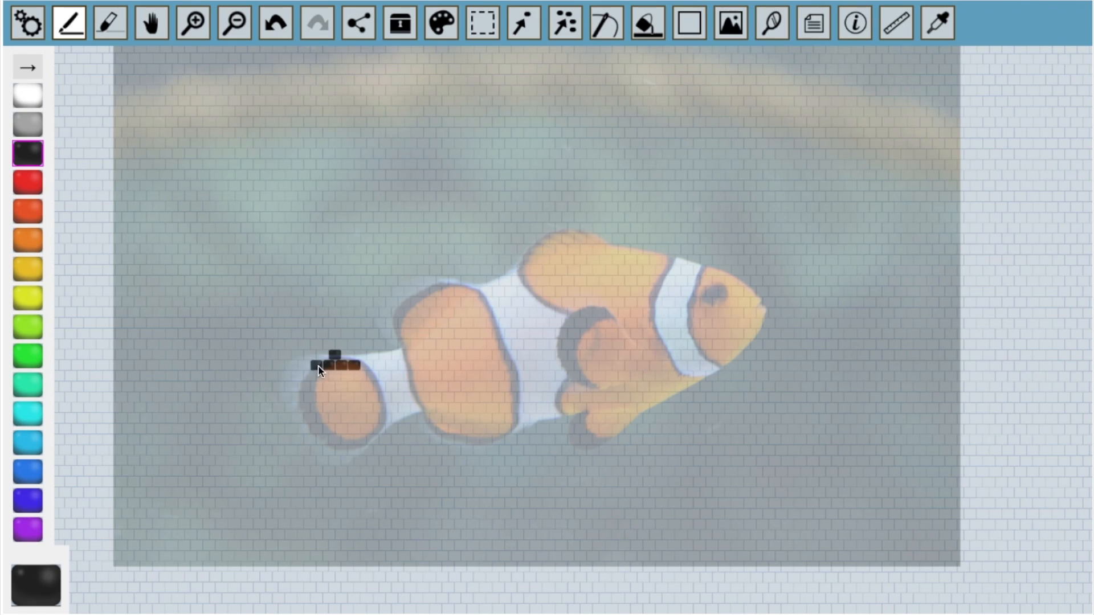
{"action": "left_click_drag", "start_coordinate": [318, 370], "coordinate": [372, 441]}
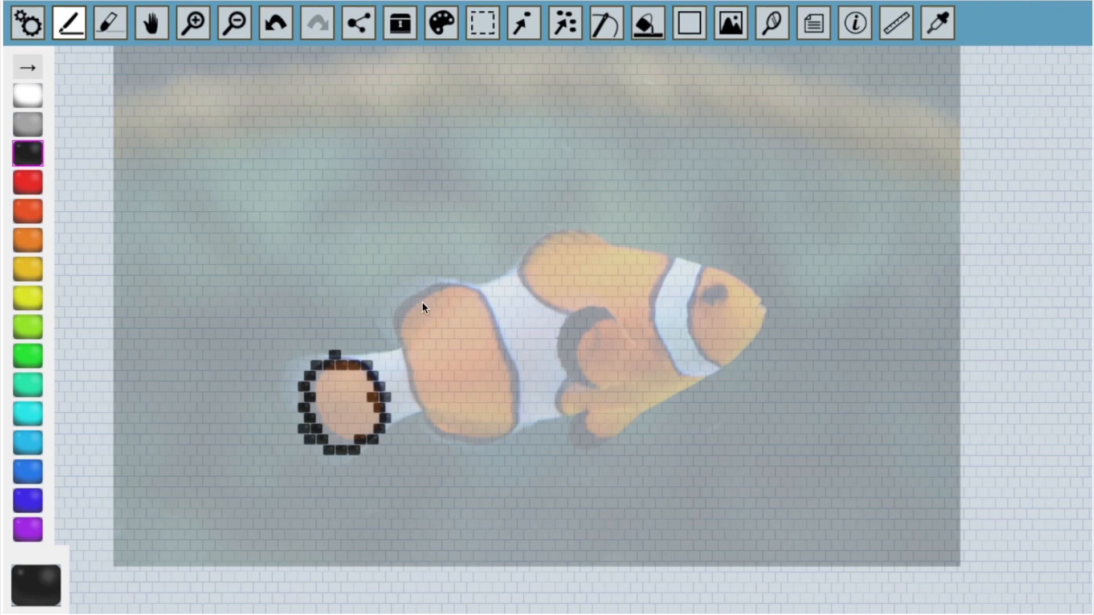
{"action": "left_click_drag", "start_coordinate": [401, 310], "coordinate": [429, 419]}
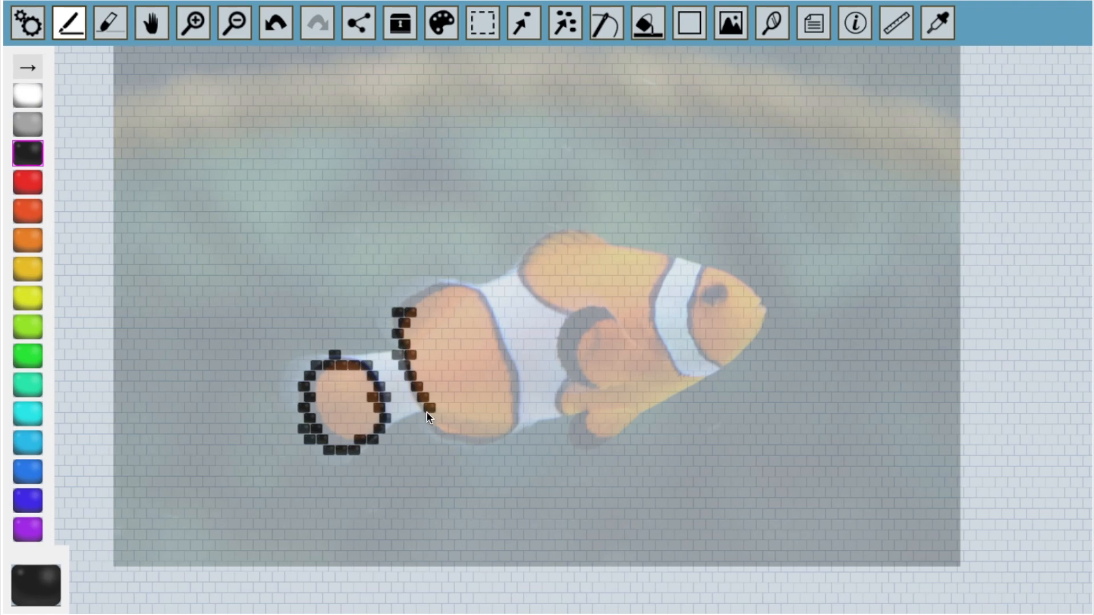
{"action": "left_click_drag", "start_coordinate": [428, 415], "coordinate": [523, 396]}
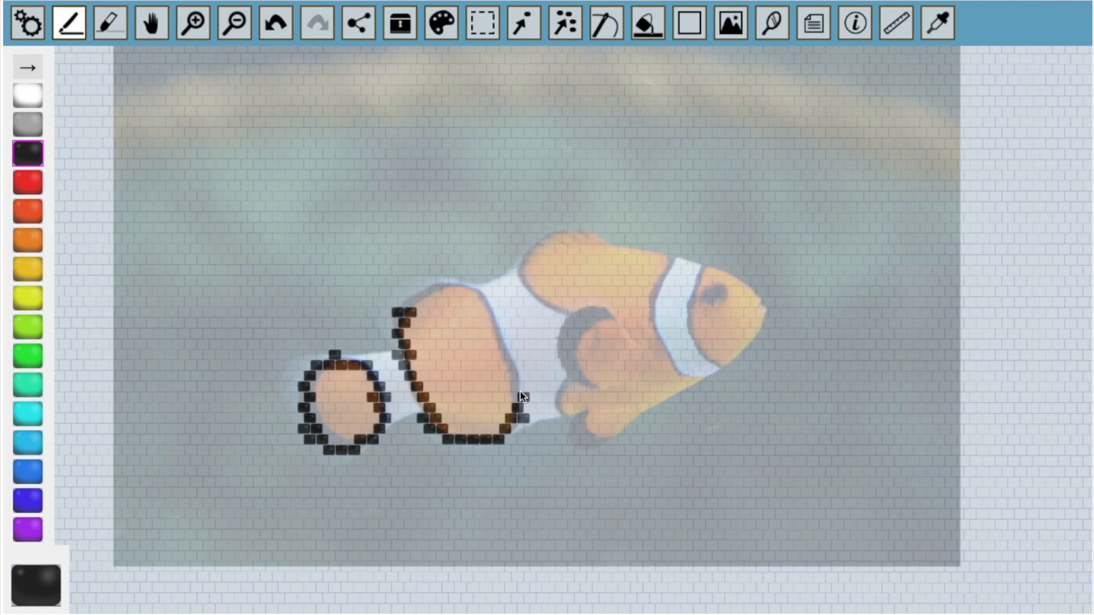
{"action": "left_click_drag", "start_coordinate": [520, 395], "coordinate": [412, 303]}
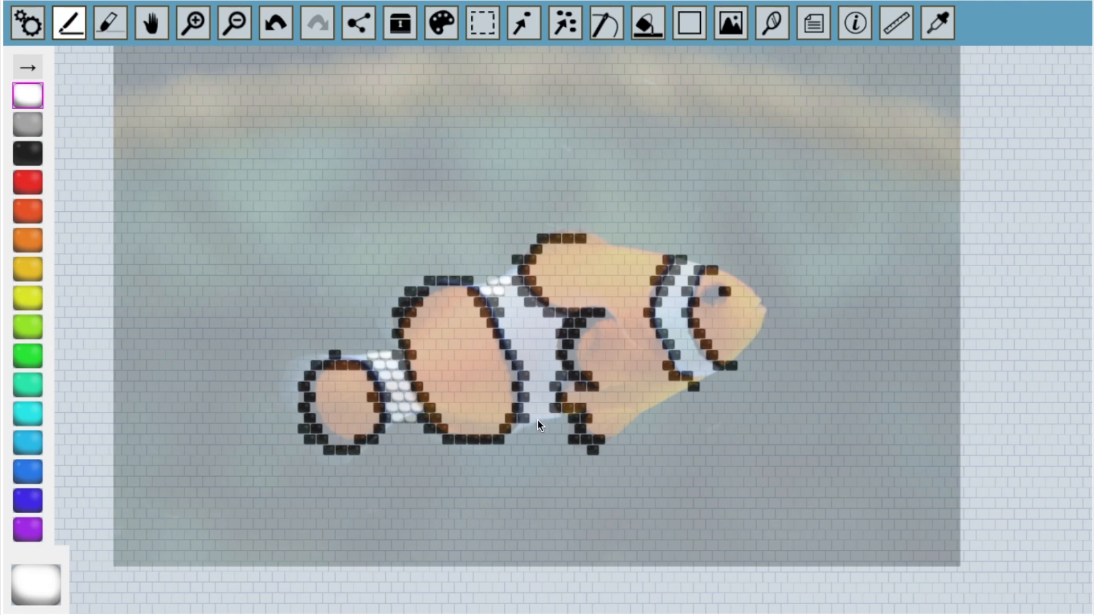
Fill the outlined body patches with orange beads and the stripes with white
{"action": "left_click", "coordinate": [28, 241]}
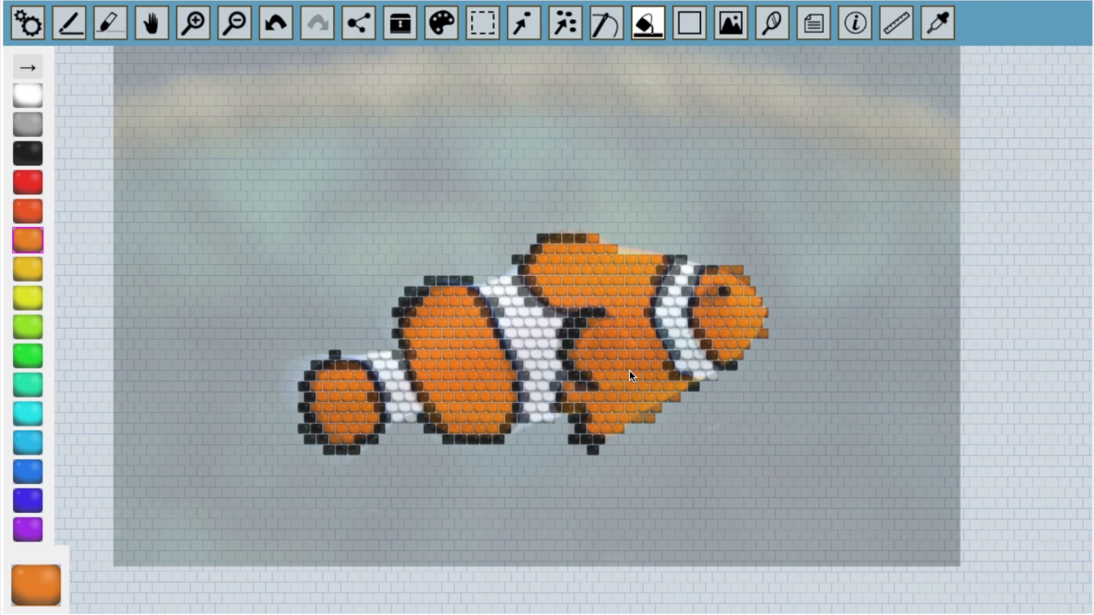
{"action": "left_click", "coordinate": [729, 23]}
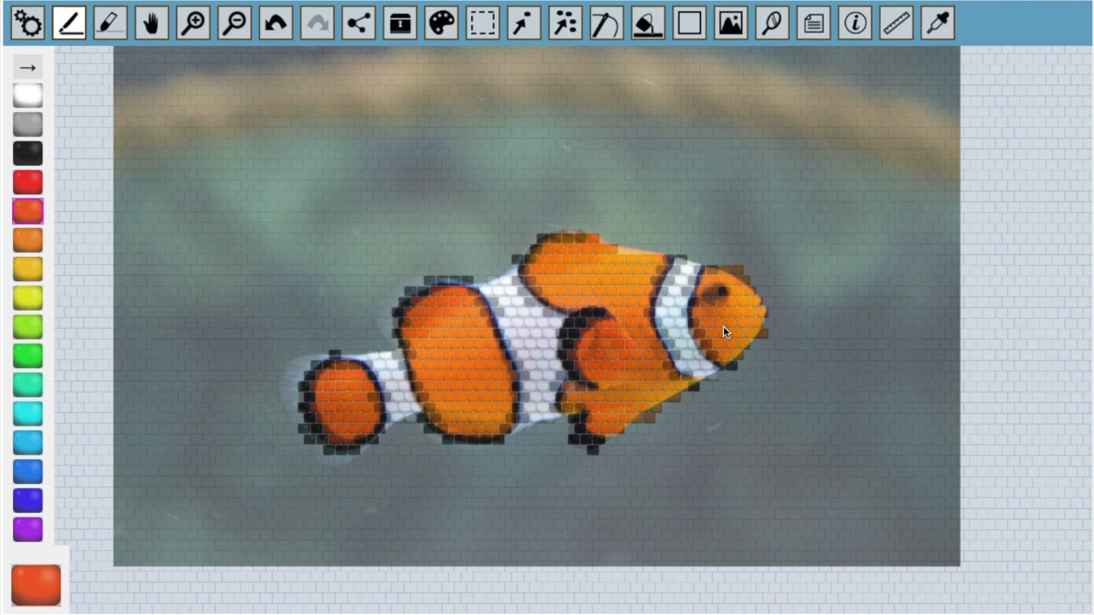
Drop the reference photo's opacity to zero so only the bead clownfish shows
{"action": "left_click", "coordinate": [730, 23]}
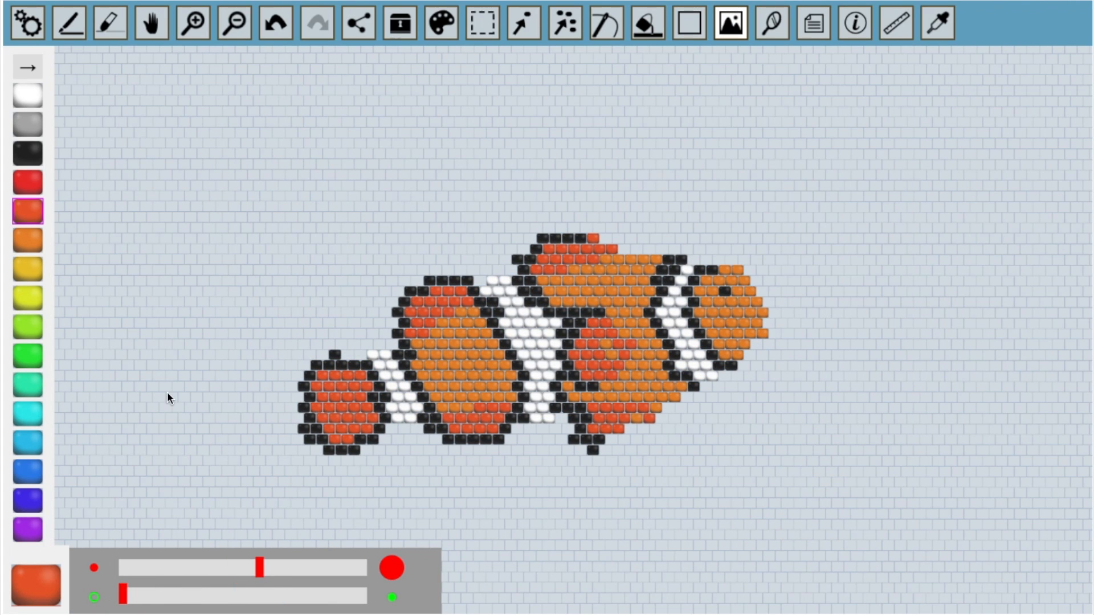
{"action": "mouse_move", "coordinate": [335, 357]}
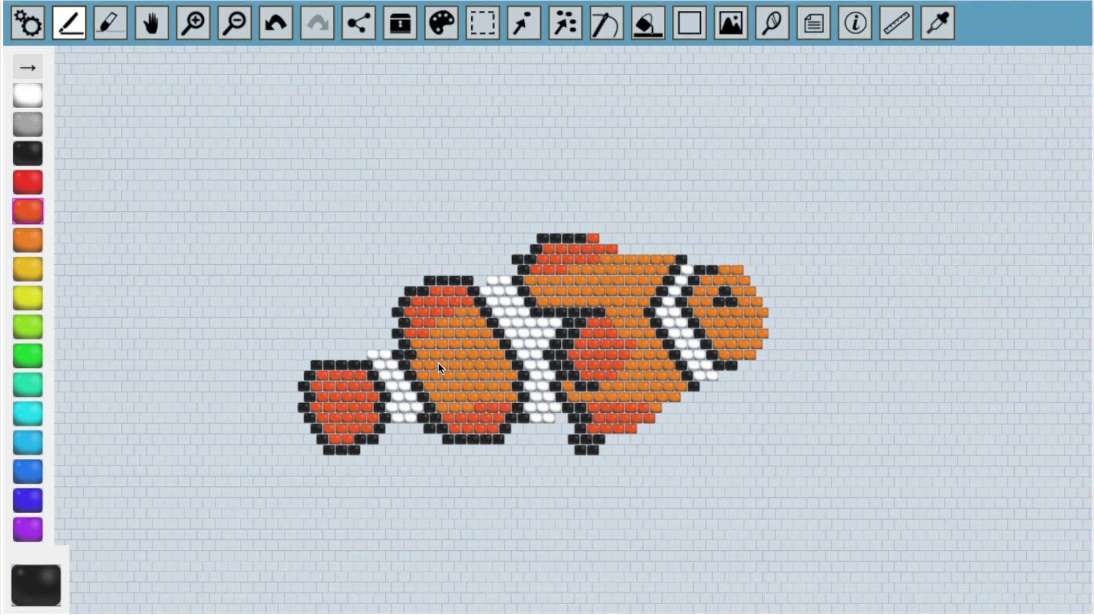
Create a brighter yellow-orange swatch, comparing against the full-strength photo, for the body patches
{"action": "left_click", "coordinate": [440, 23]}
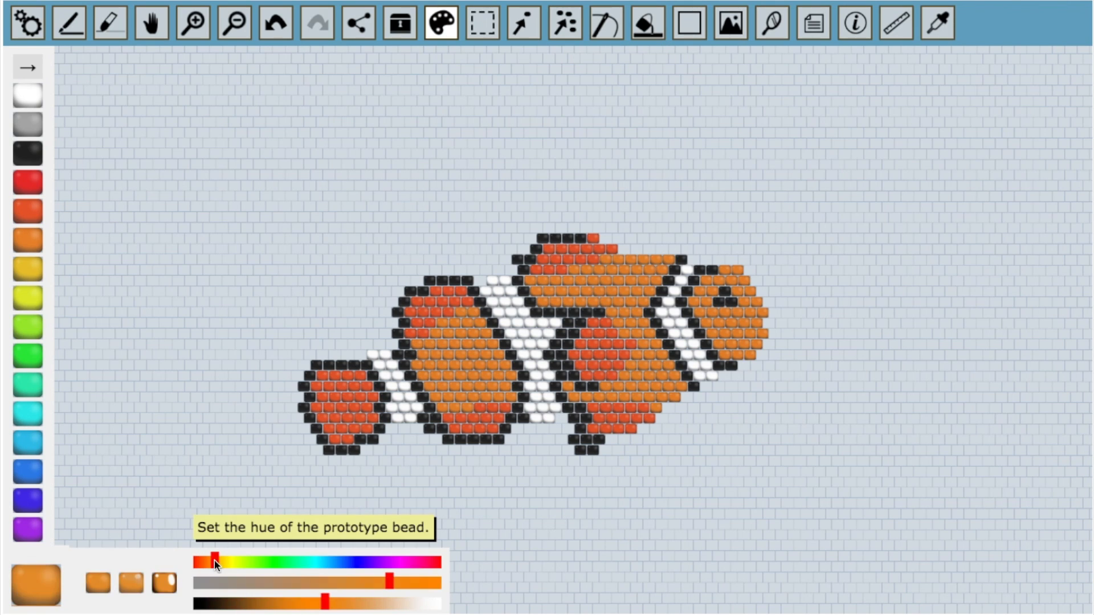
{"action": "left_click", "coordinate": [729, 22]}
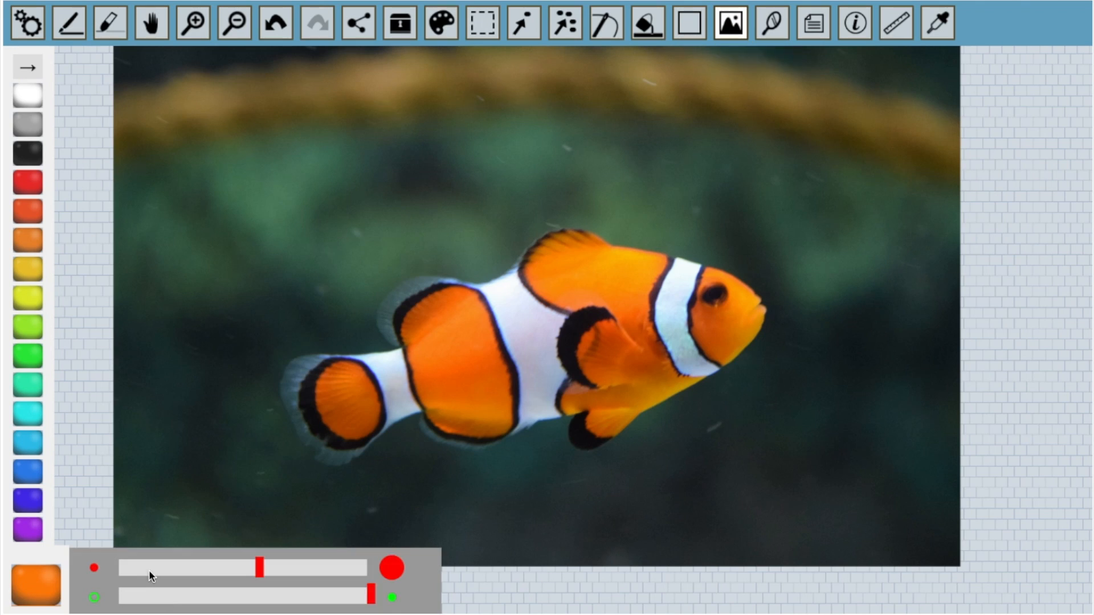
{"action": "left_click", "coordinate": [441, 23]}
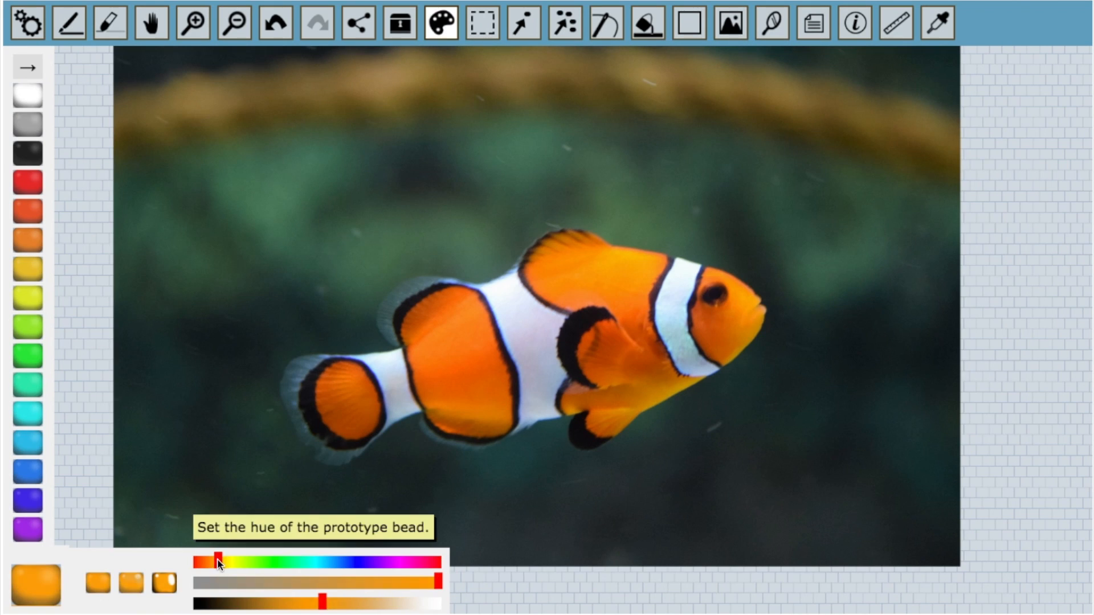
{"action": "mouse_move", "coordinate": [730, 23]}
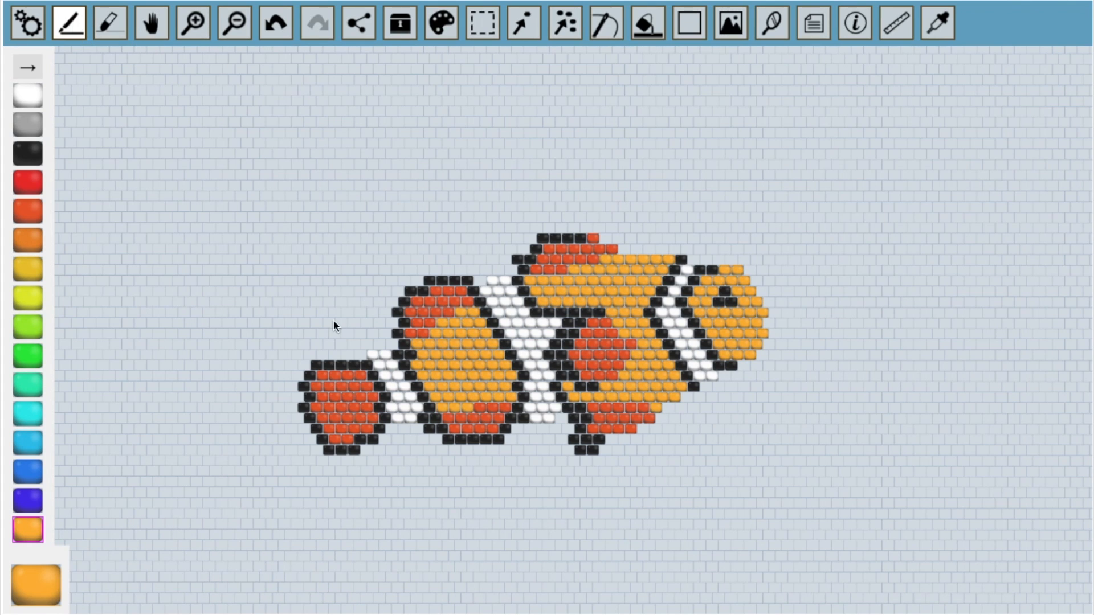
{"action": "left_click", "coordinate": [565, 23]}
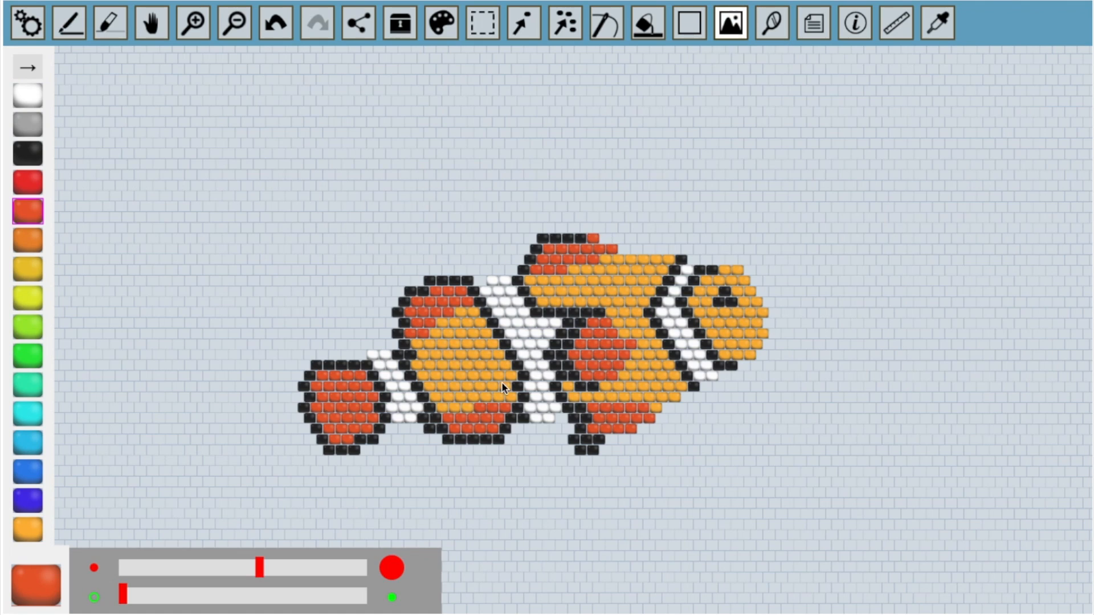
Erase stray beads and redraw the black outline, then bring the photo back faintly
{"action": "left_click", "coordinate": [112, 22]}
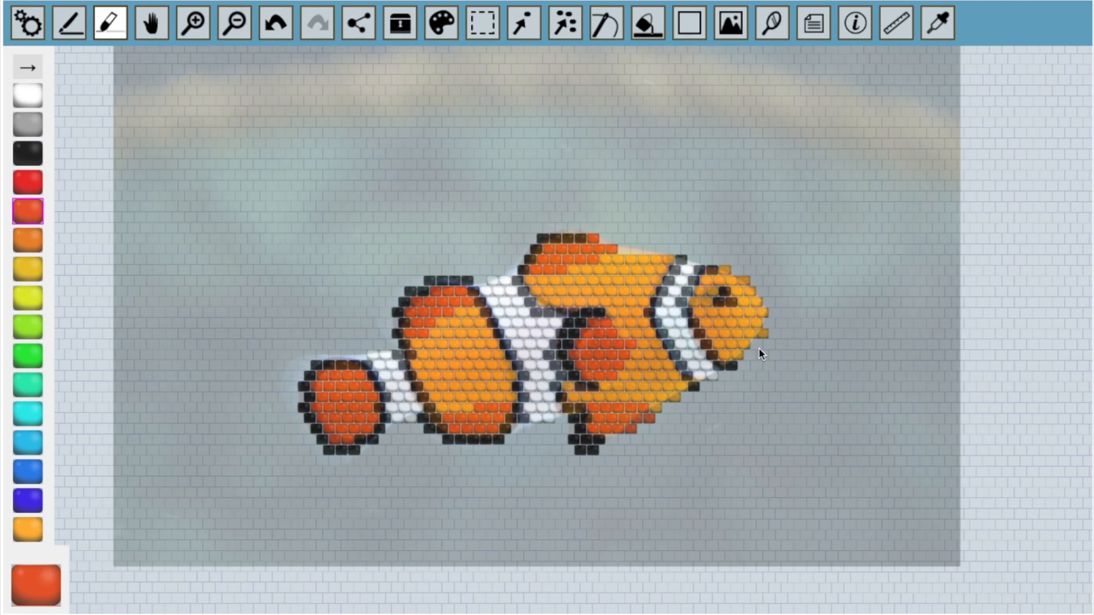
{"action": "left_click", "coordinate": [69, 24]}
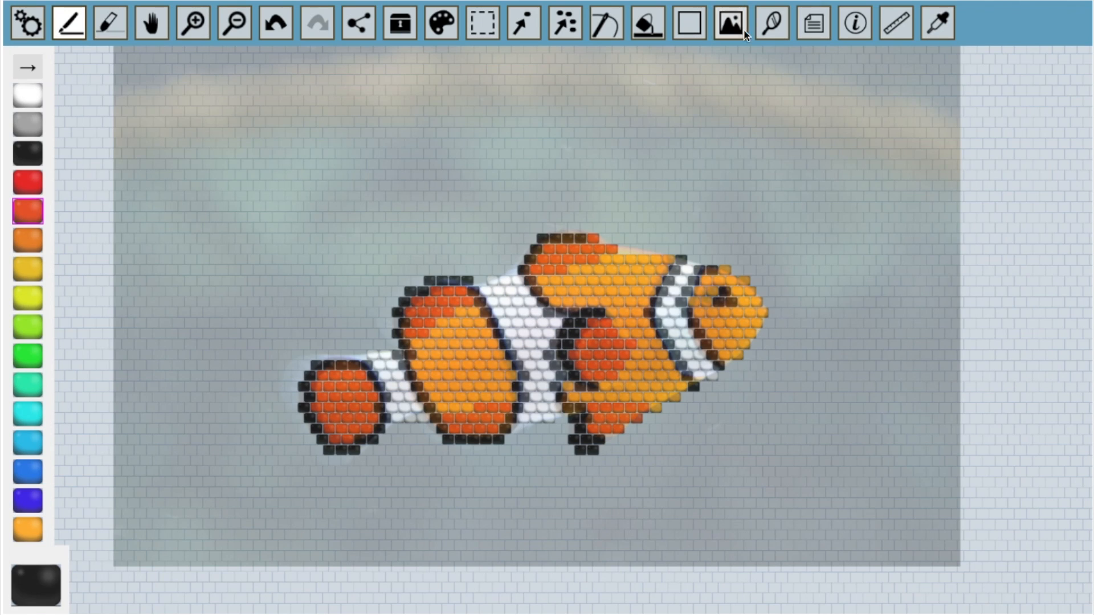
{"action": "left_click", "coordinate": [730, 23]}
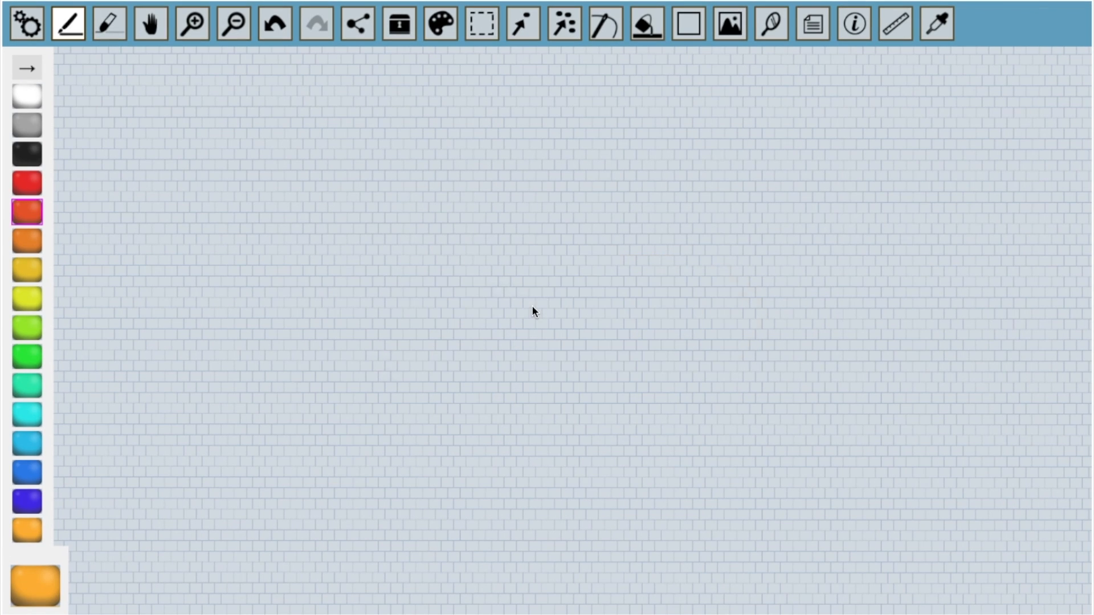
Import cardinal.png onto the empty grid and tilt the bead grid beneath it
{"action": "left_click", "coordinate": [728, 23]}
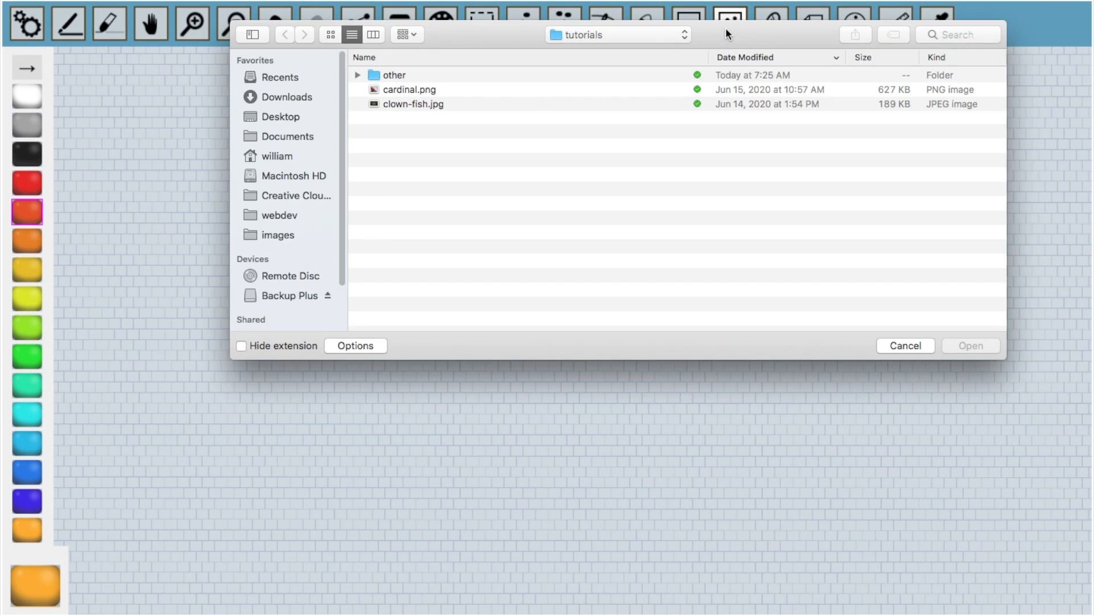
{"action": "left_click", "coordinate": [409, 90]}
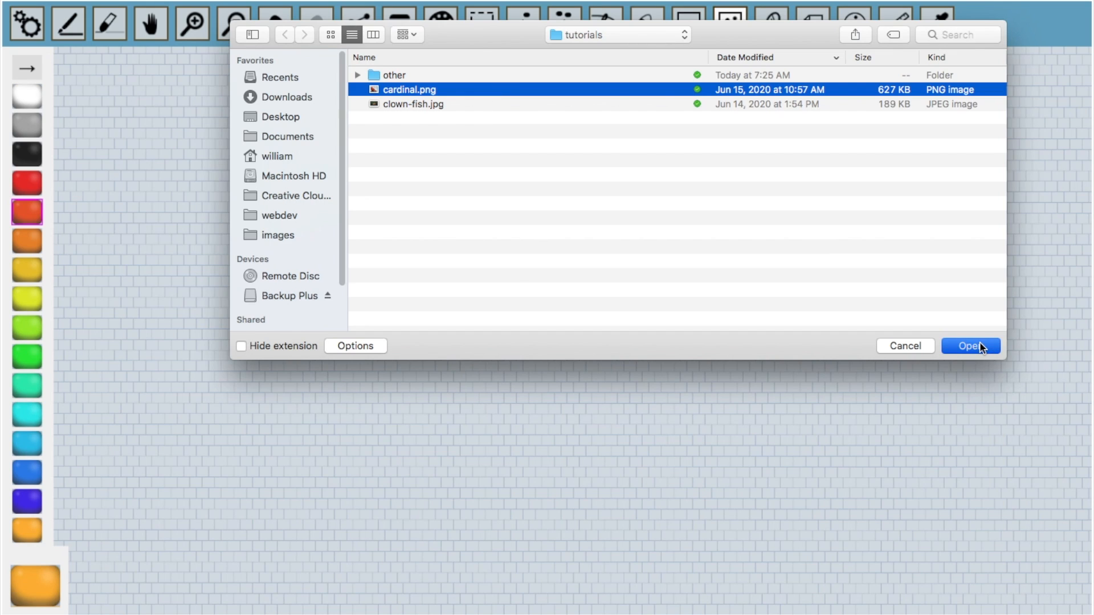
{"action": "left_click", "coordinate": [969, 346]}
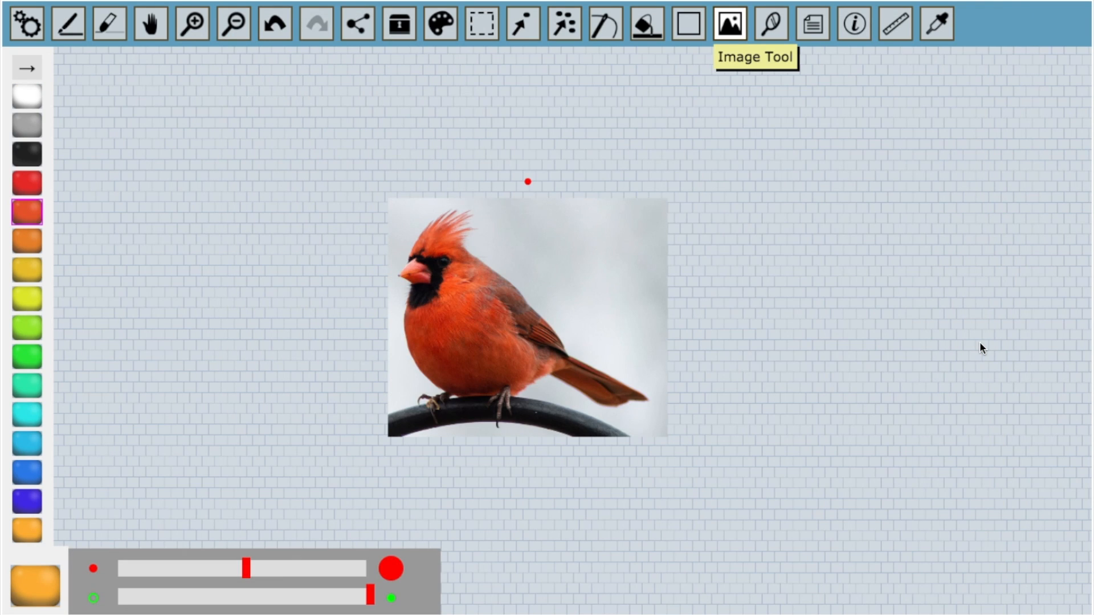
{"action": "left_click_drag", "start_coordinate": [528, 182], "coordinate": [498, 186]}
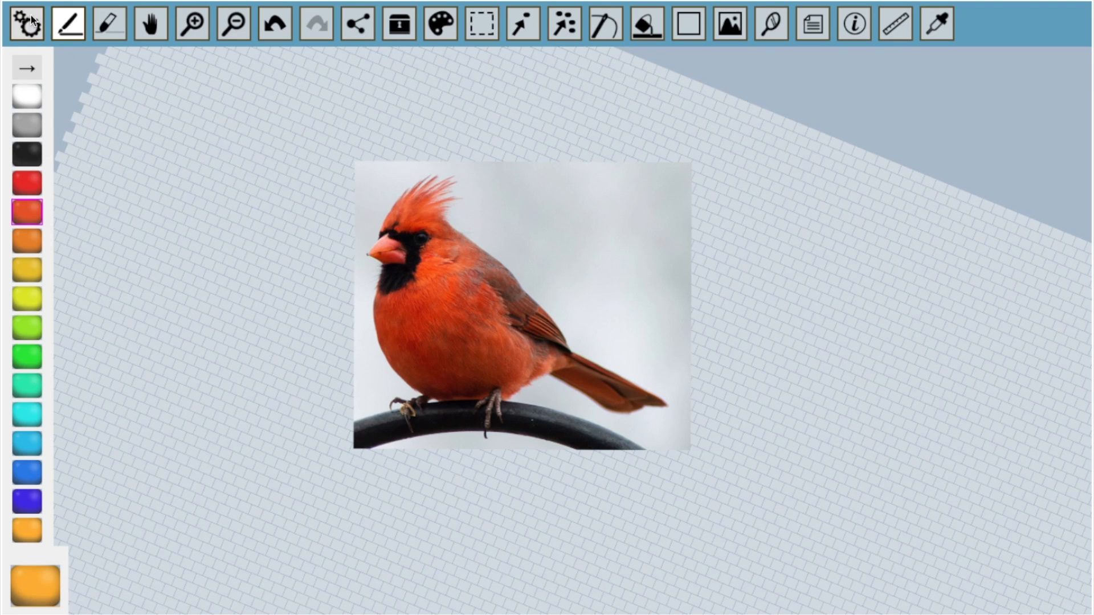
Convert the cardinal photo to beads with palette size 10 using all colours
{"action": "left_click", "coordinate": [27, 23]}
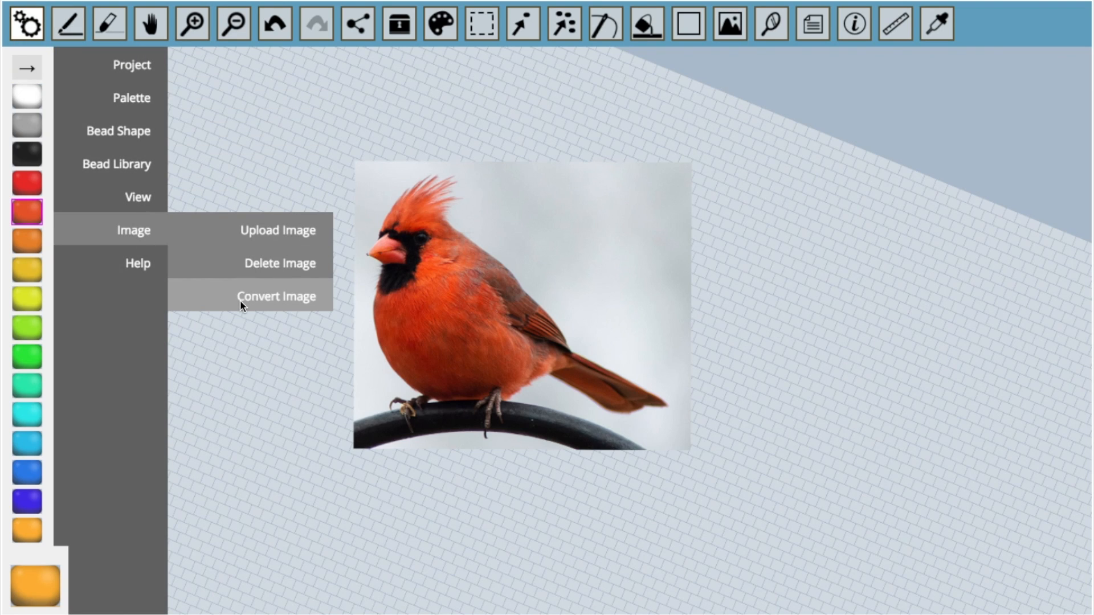
{"action": "left_click", "coordinate": [277, 295]}
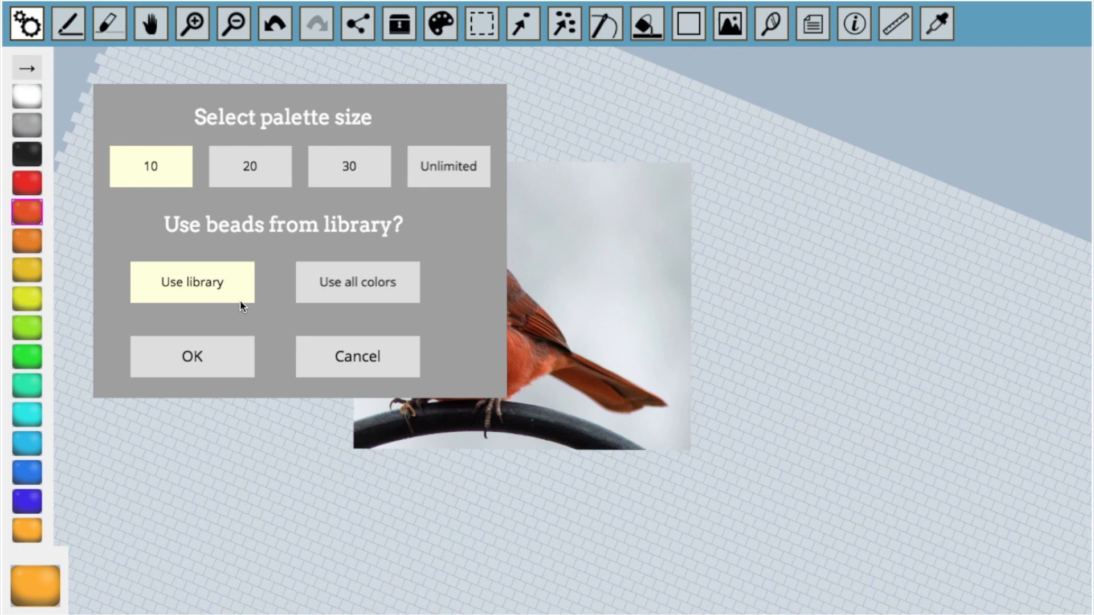
{"action": "left_click", "coordinate": [358, 282]}
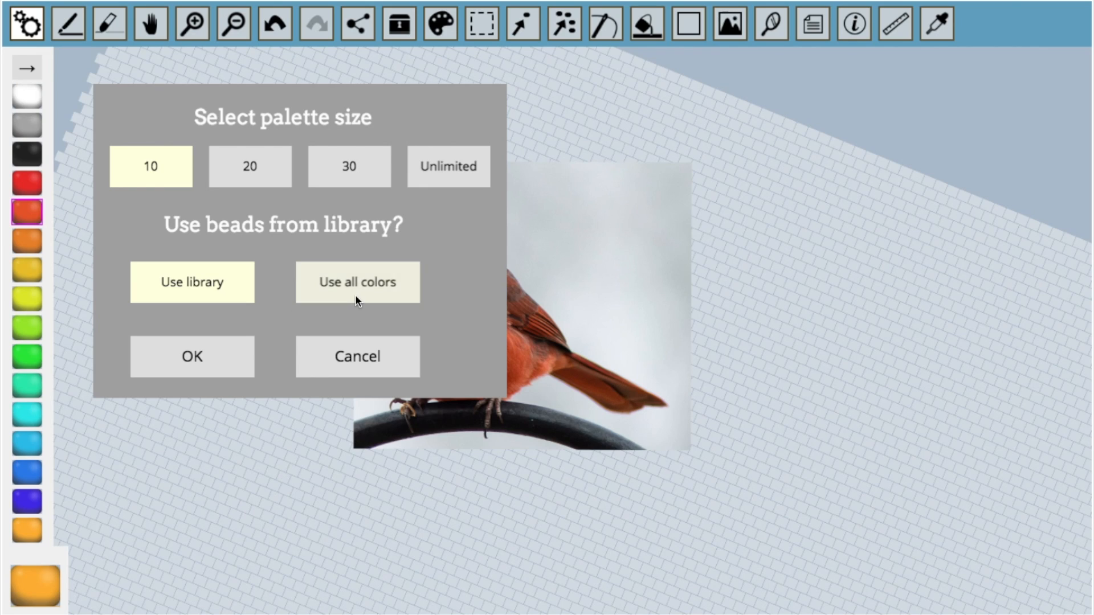
{"action": "left_click", "coordinate": [357, 282]}
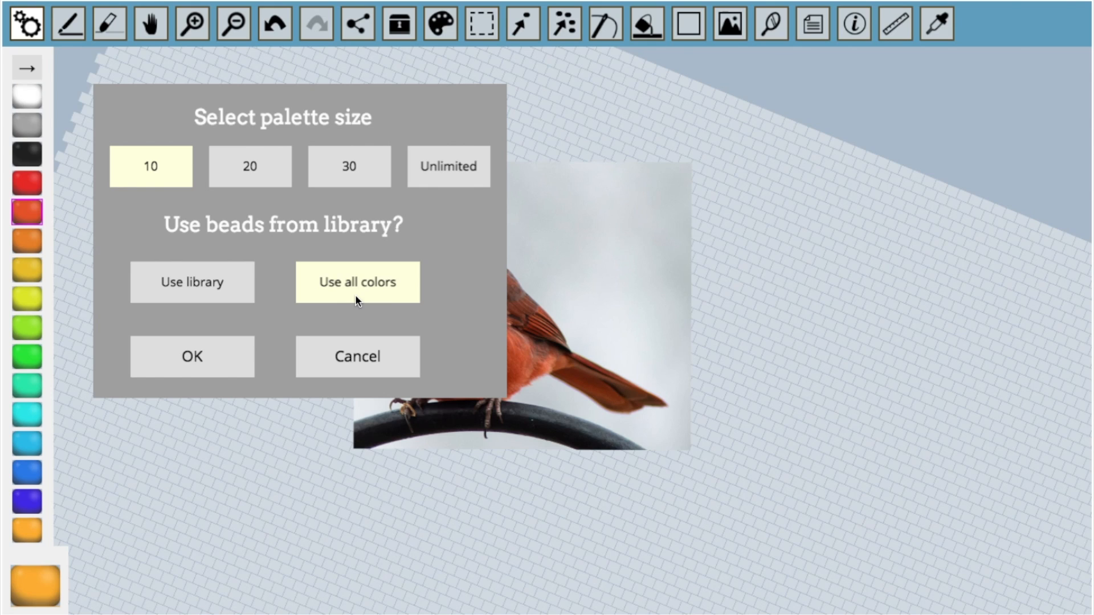
{"action": "left_click", "coordinate": [192, 356]}
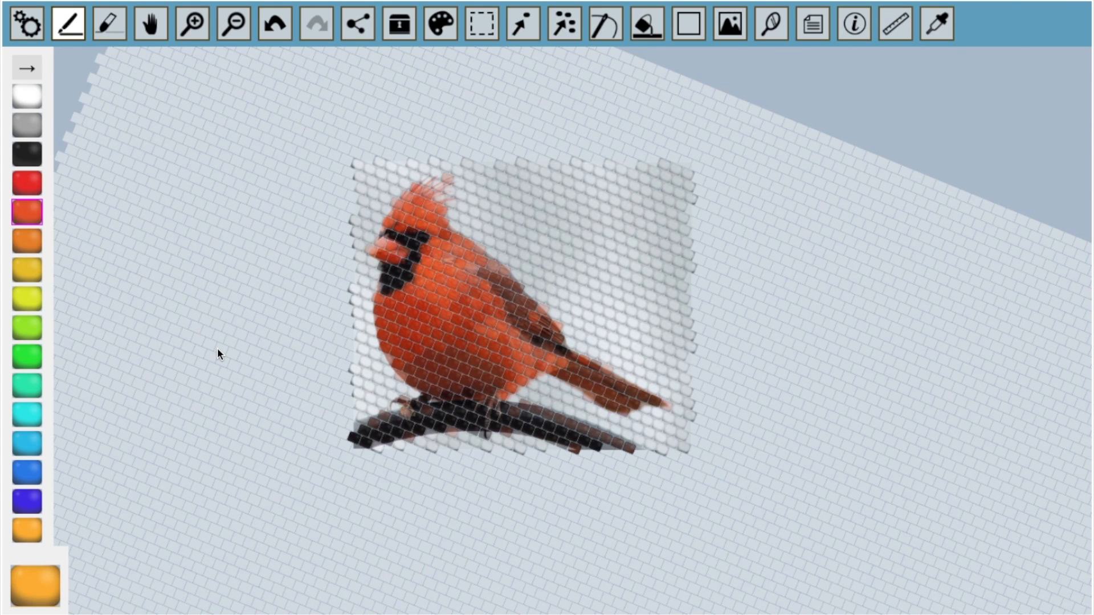
Hide the cardinal photo and rebuild the palette from the canvas's bead colours via Canvas → Palette
{"action": "left_click", "coordinate": [730, 24]}
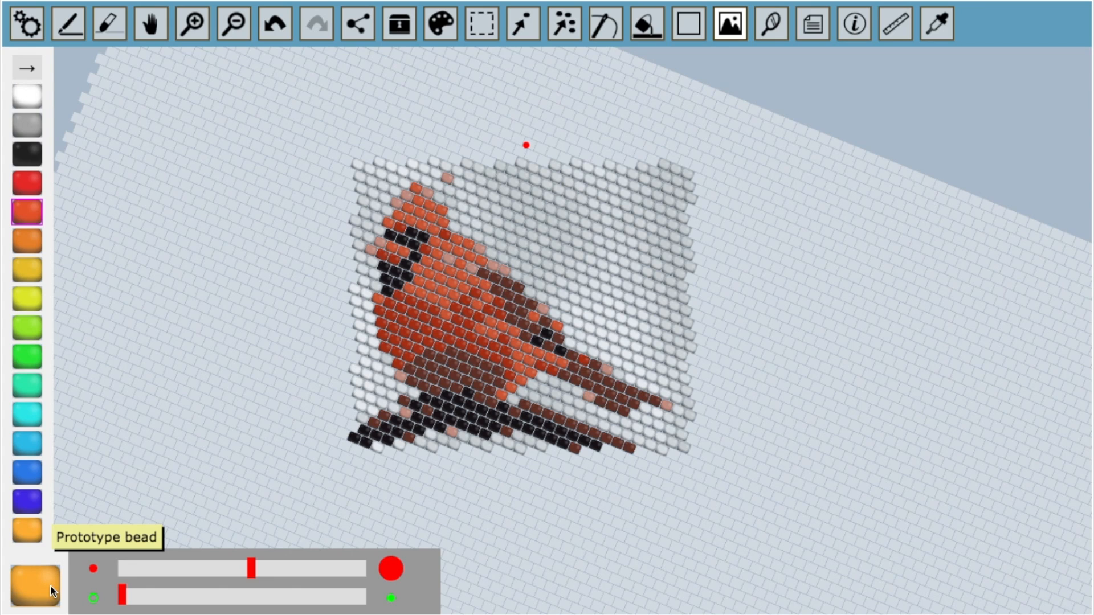
{"action": "left_click", "coordinate": [27, 24]}
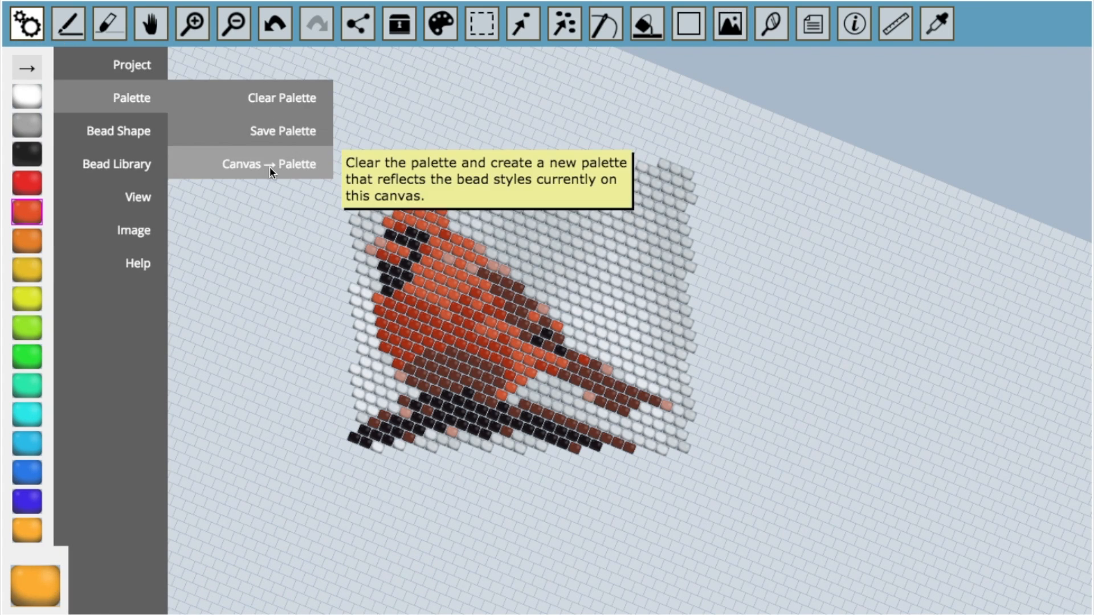
{"action": "left_click", "coordinate": [271, 164]}
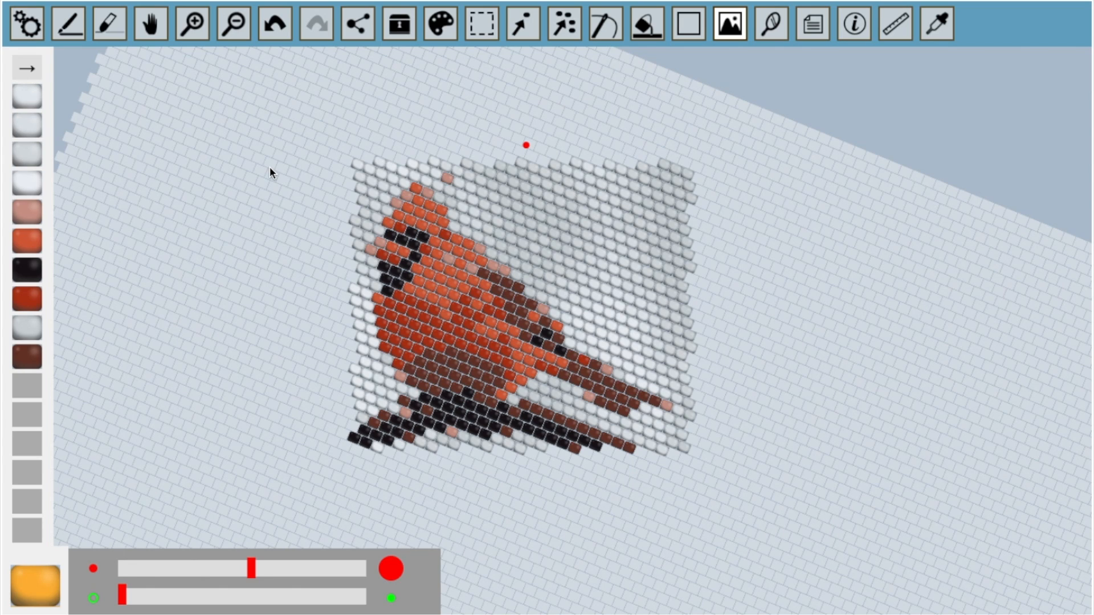
Clear the white background beads by colour and drop the unused palette colours, leaving five
{"action": "left_click", "coordinate": [562, 25]}
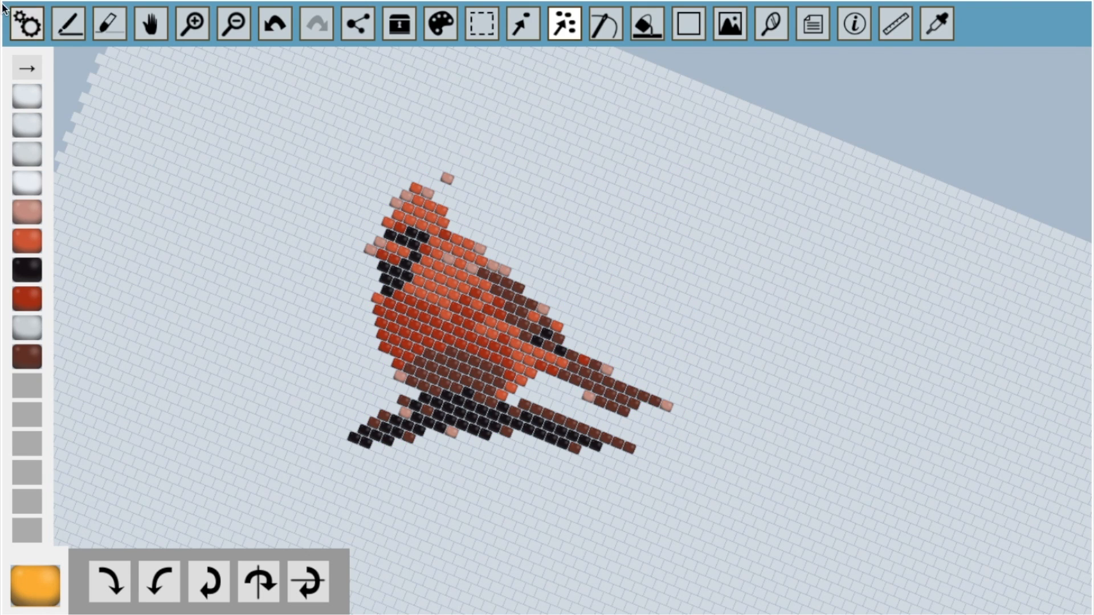
{"action": "left_click", "coordinate": [27, 25]}
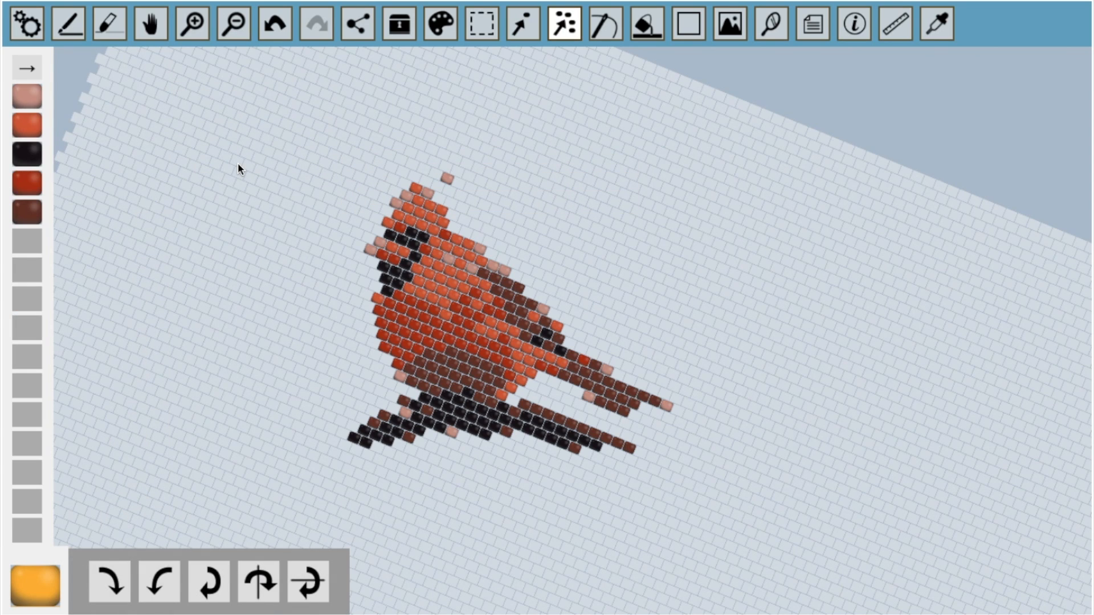
{"action": "left_click", "coordinate": [67, 24]}
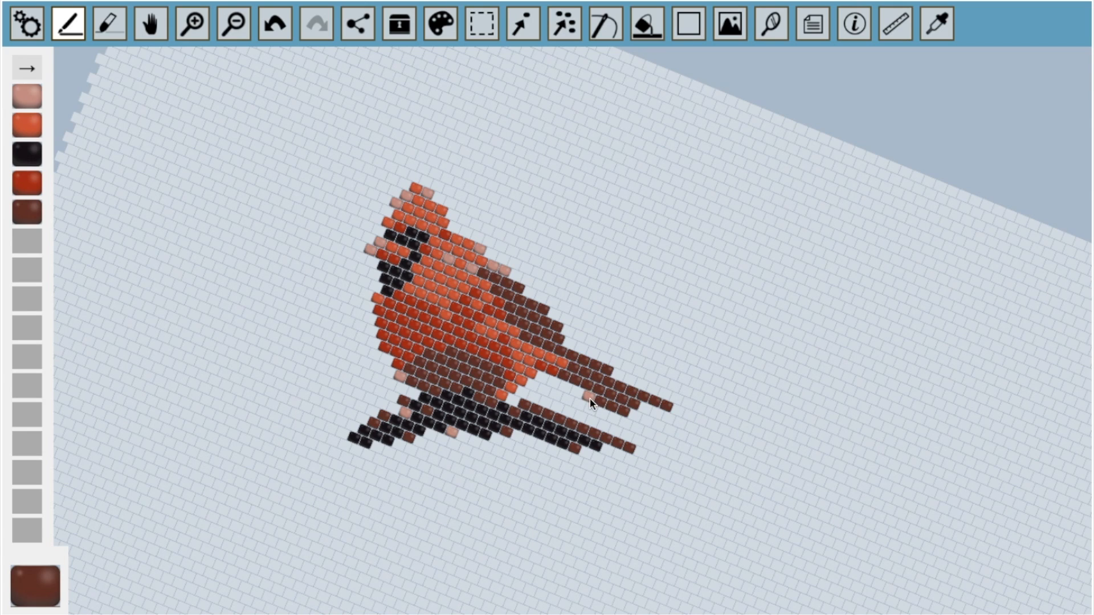
Recolour stray beads on the cardinal's tail and head, then erase loose beads beneath the tail
{"action": "left_click", "coordinate": [937, 24]}
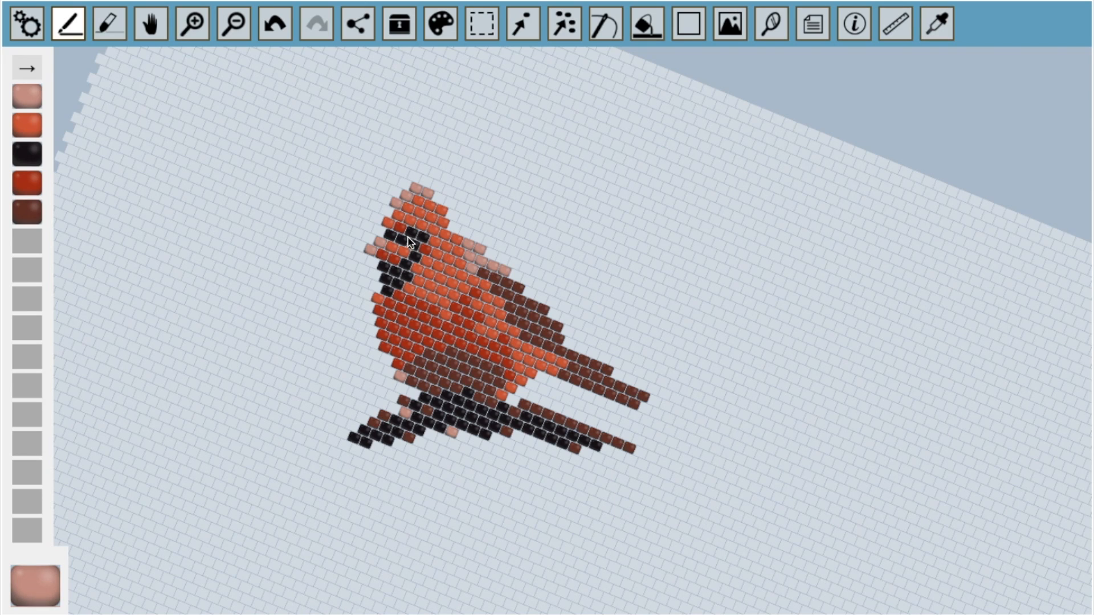
{"action": "left_click", "coordinate": [938, 25]}
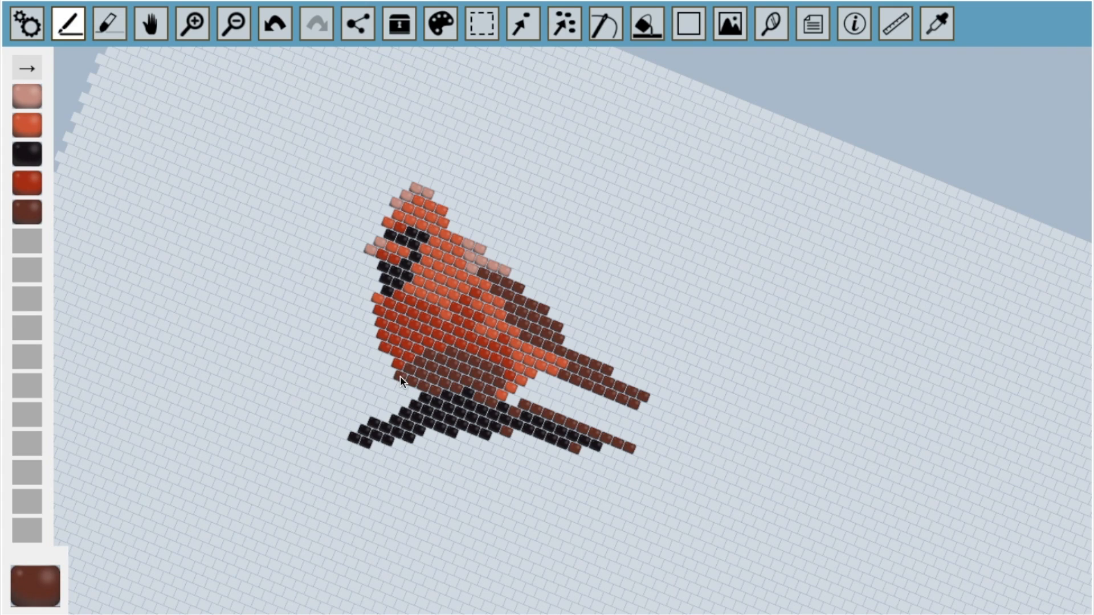
{"action": "left_click", "coordinate": [110, 24]}
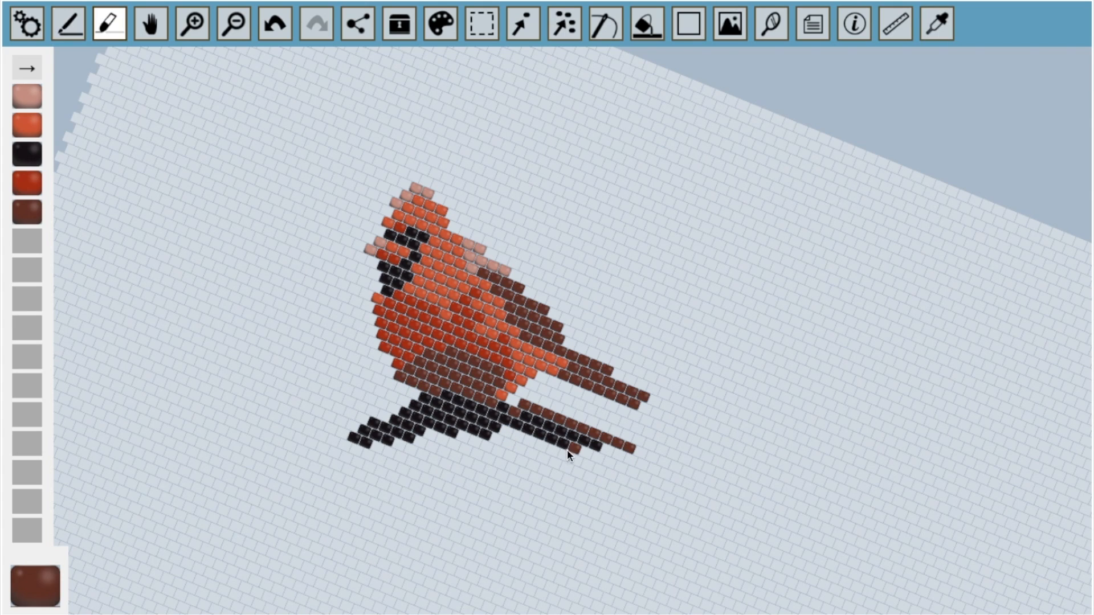
{"action": "left_click", "coordinate": [68, 23]}
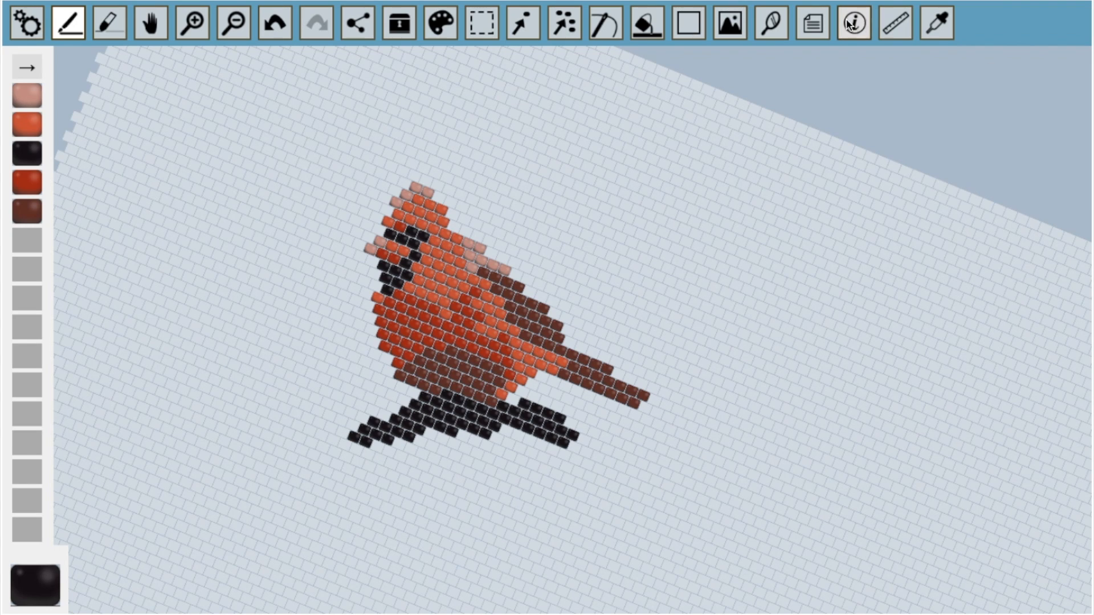
Number every bead by style and download the bead list, opening it in TextEdit (five colours, 272 beads)
{"action": "left_click", "coordinate": [854, 23]}
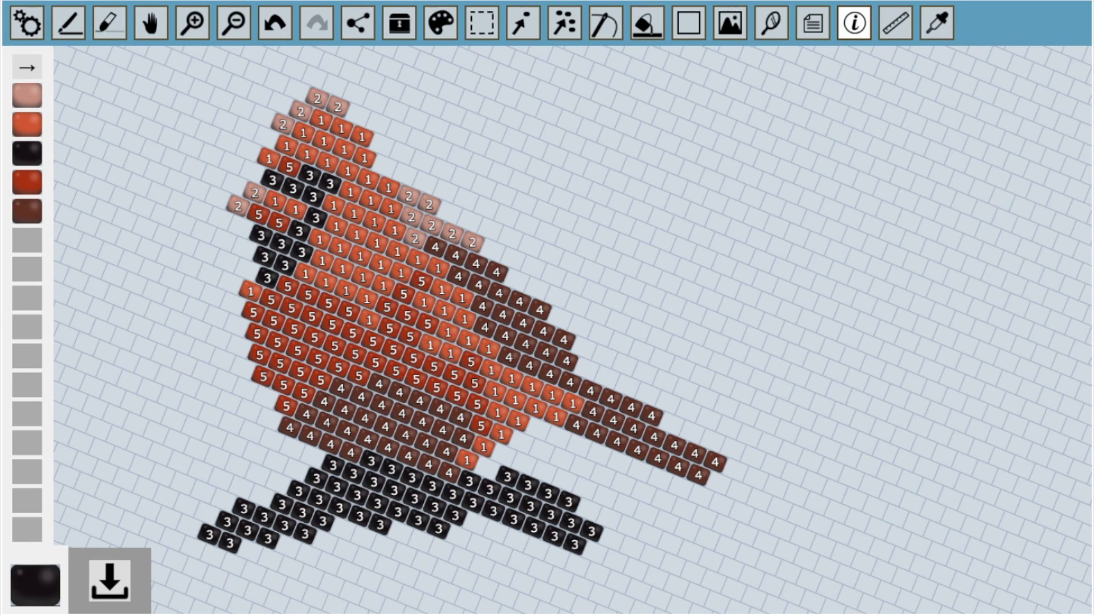
{"action": "mouse_move", "coordinate": [109, 581]}
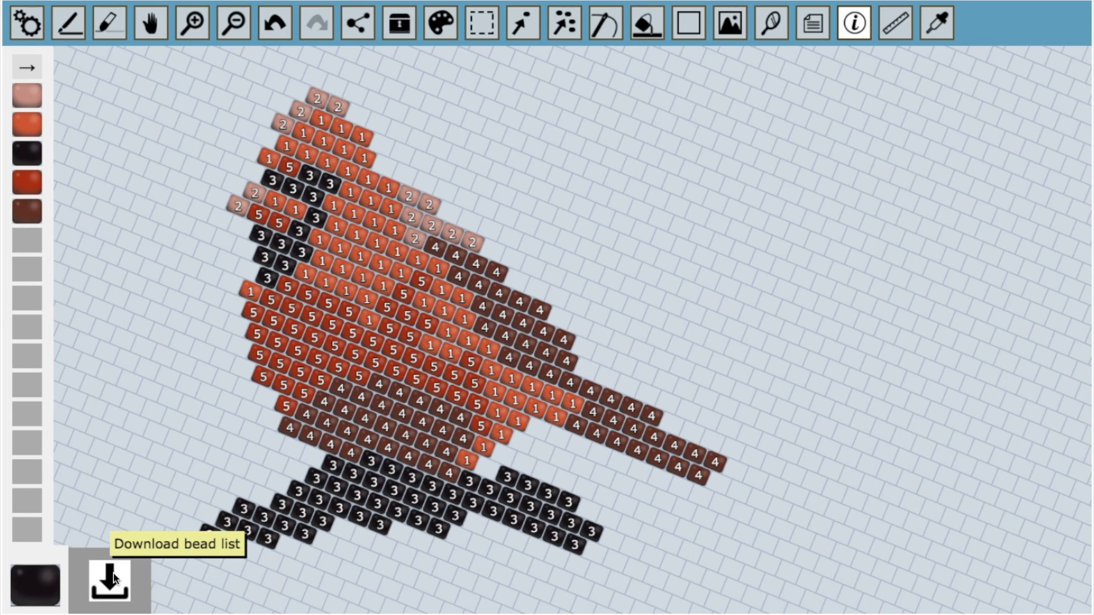
{"action": "left_click", "coordinate": [109, 581]}
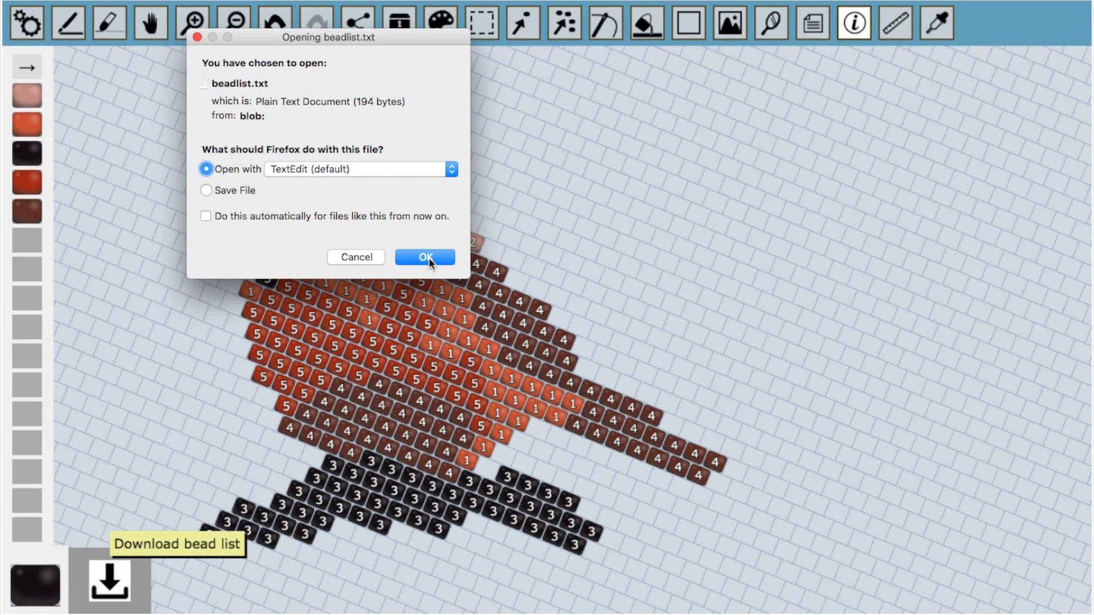
{"action": "left_click", "coordinate": [425, 257]}
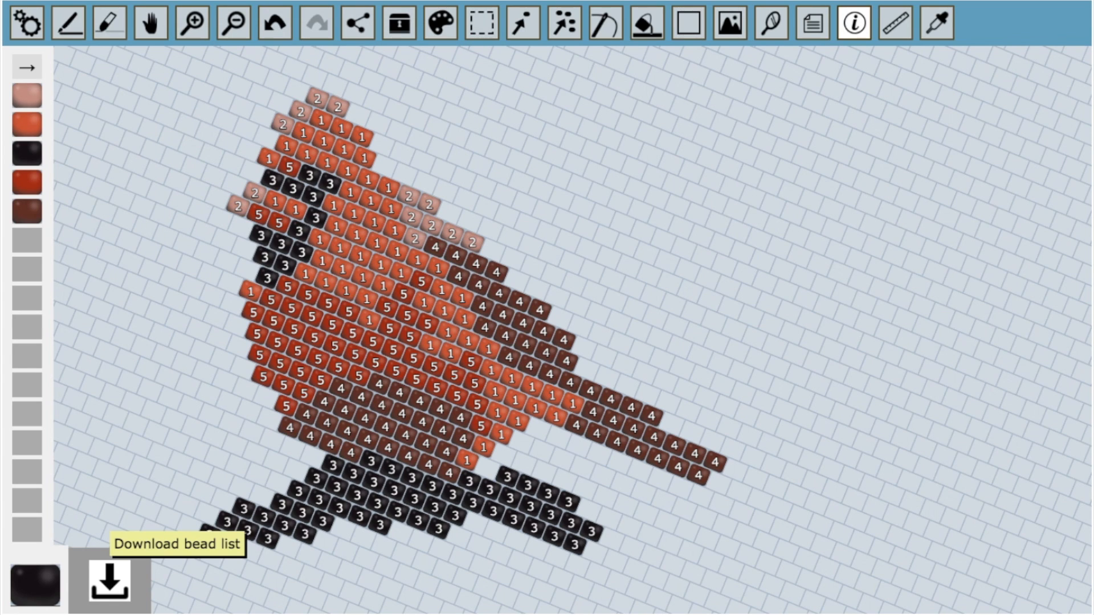
{"action": "left_click", "coordinate": [108, 580]}
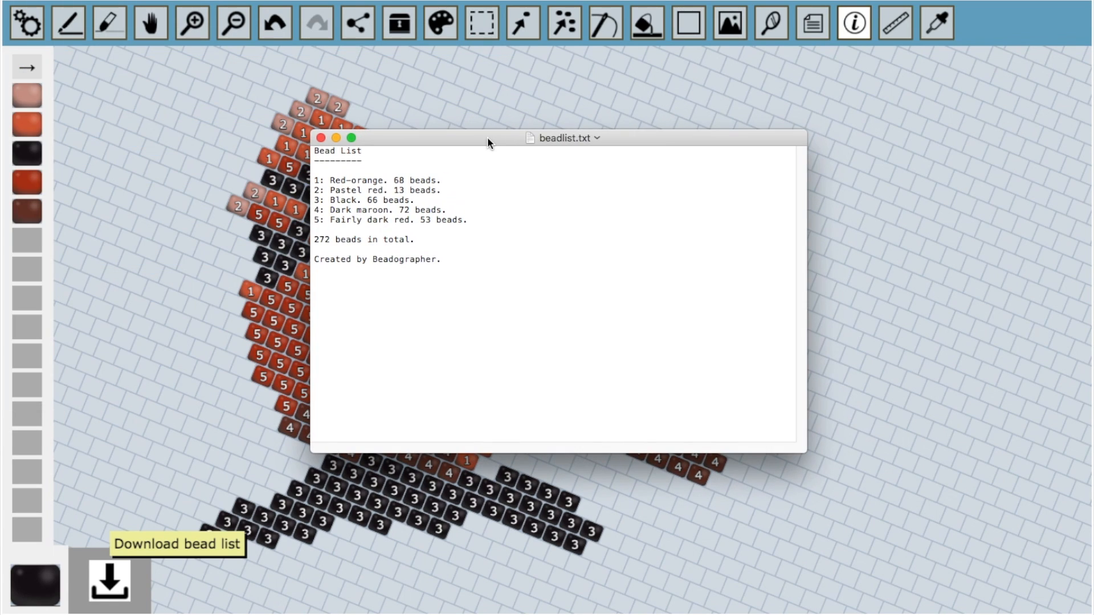